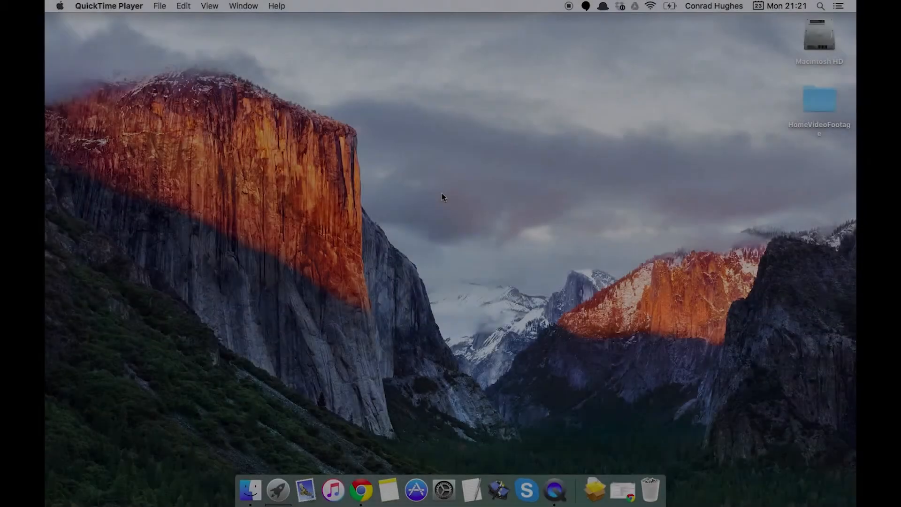
mouse_move(498, 489)
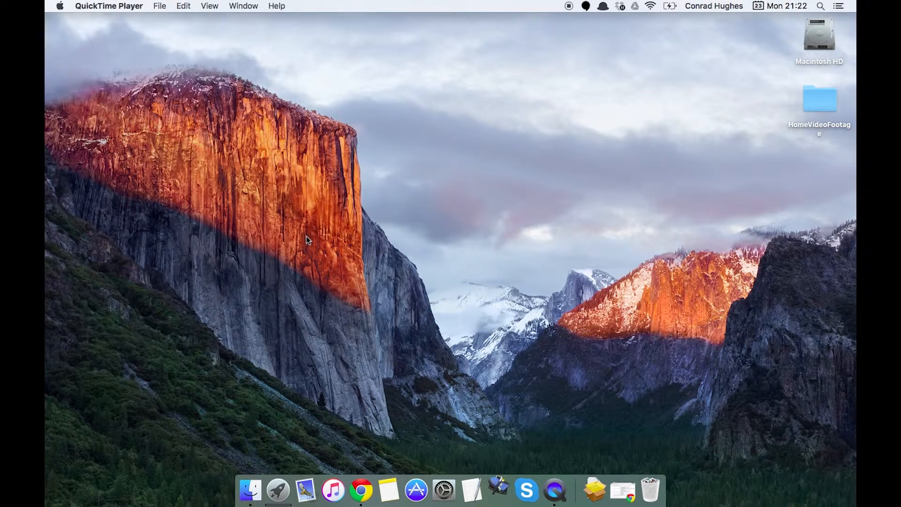
Launch iSkysoft Video Editor from the Dock.
left_click(499, 489)
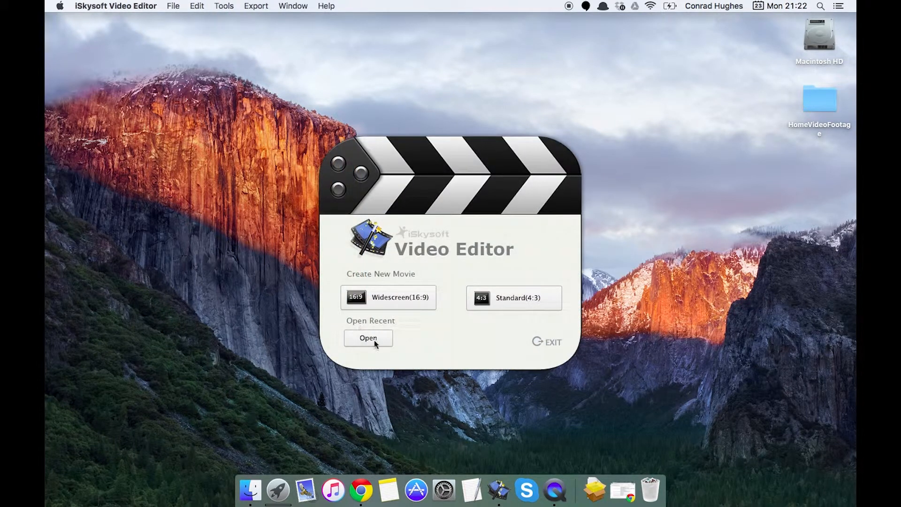
Open the recent project SwimmingWithJellyfish.isve.
left_click(367, 338)
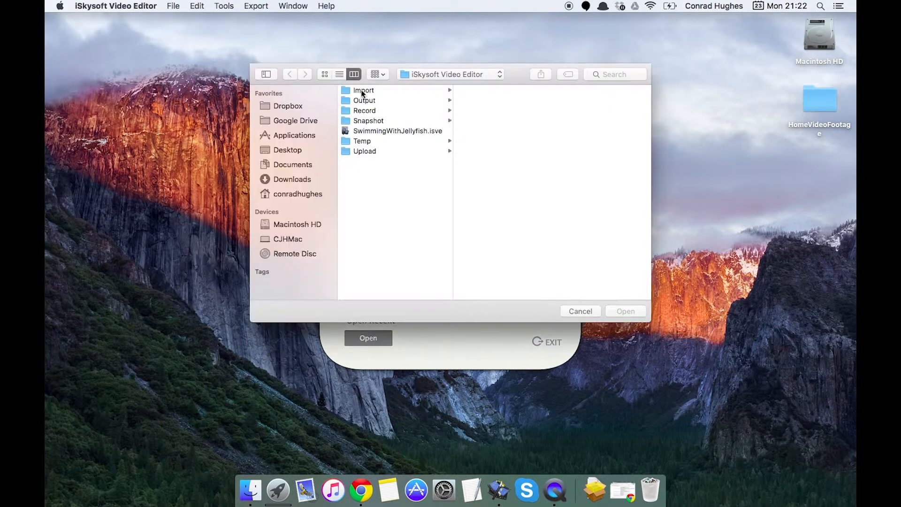
left_click(397, 131)
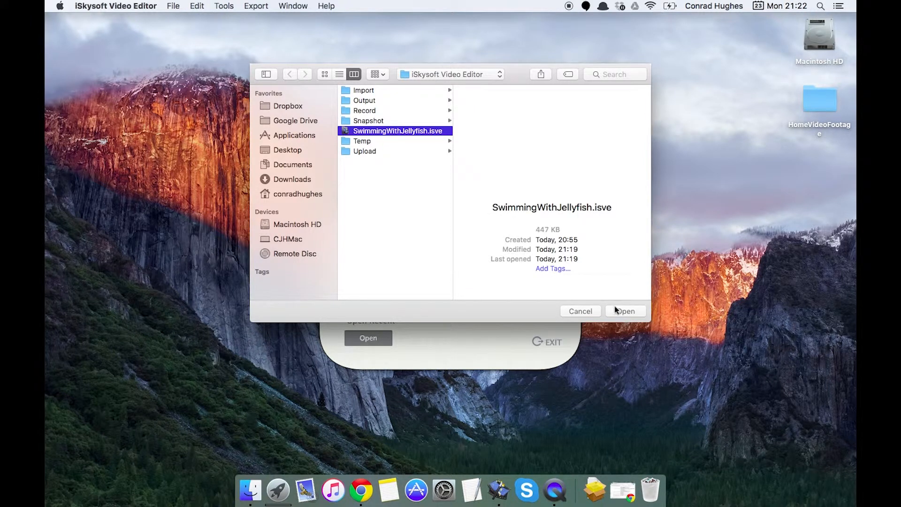
left_click(624, 311)
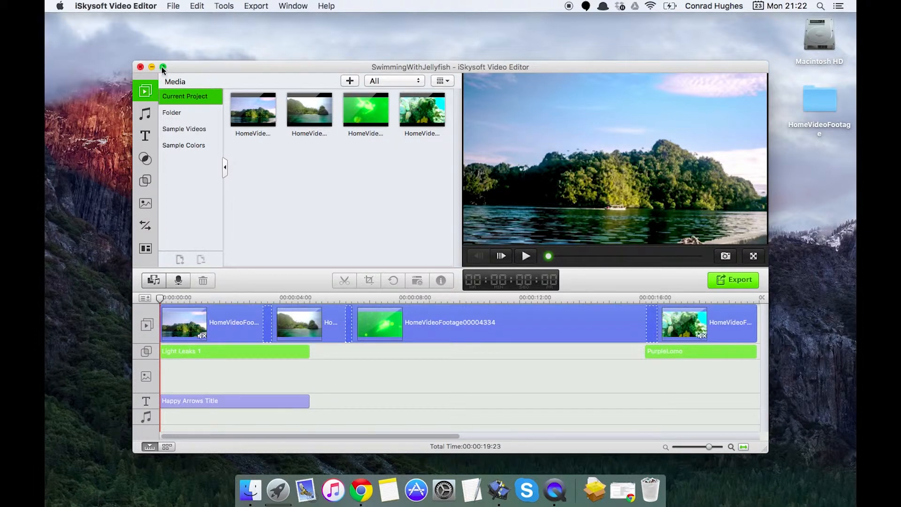
Maximize the project window and preview the first ten seconds of the video.
left_click(163, 66)
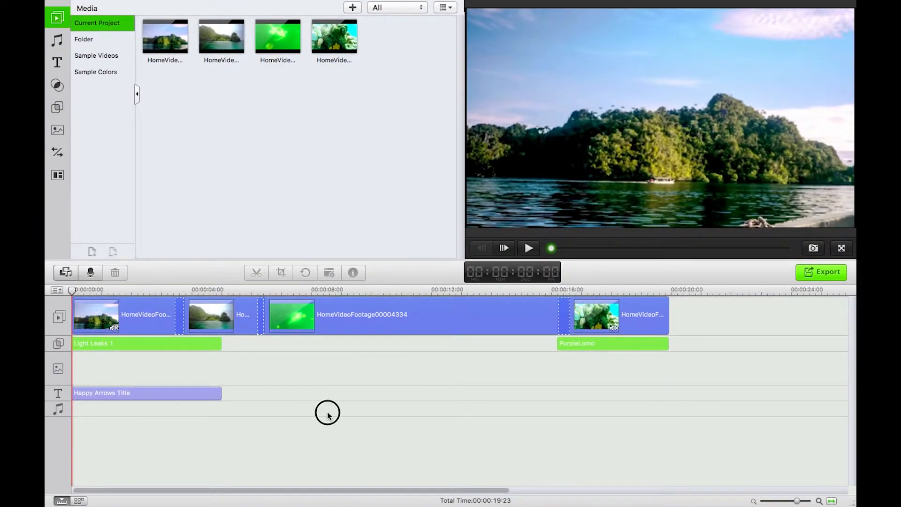
left_click(103, 289)
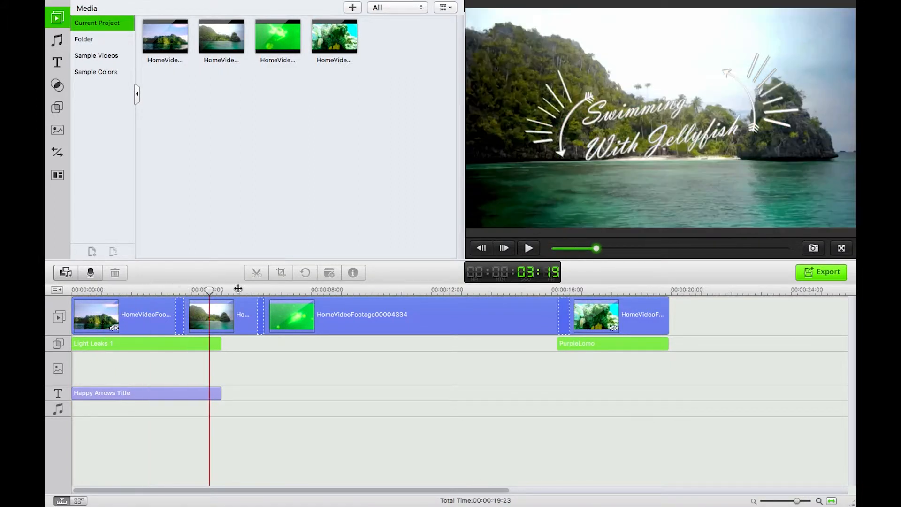
left_click(527, 248)
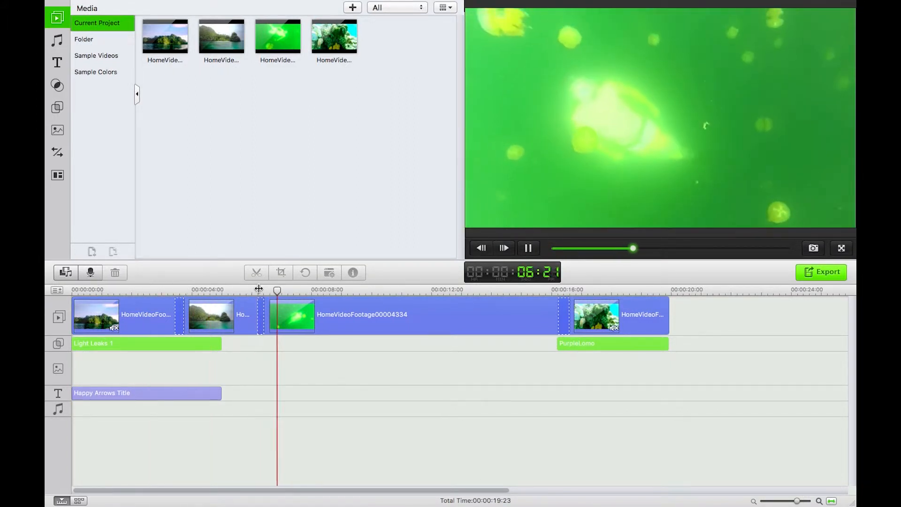
left_click(526, 248)
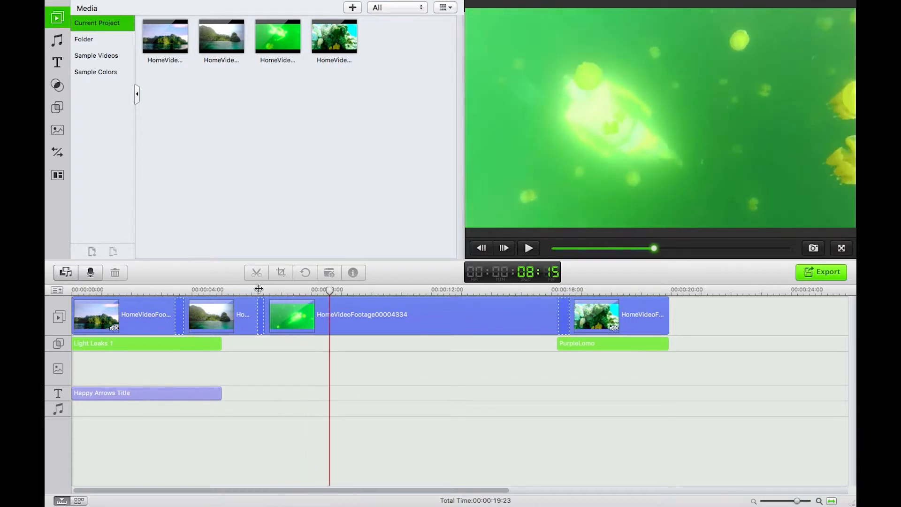
left_click(527, 248)
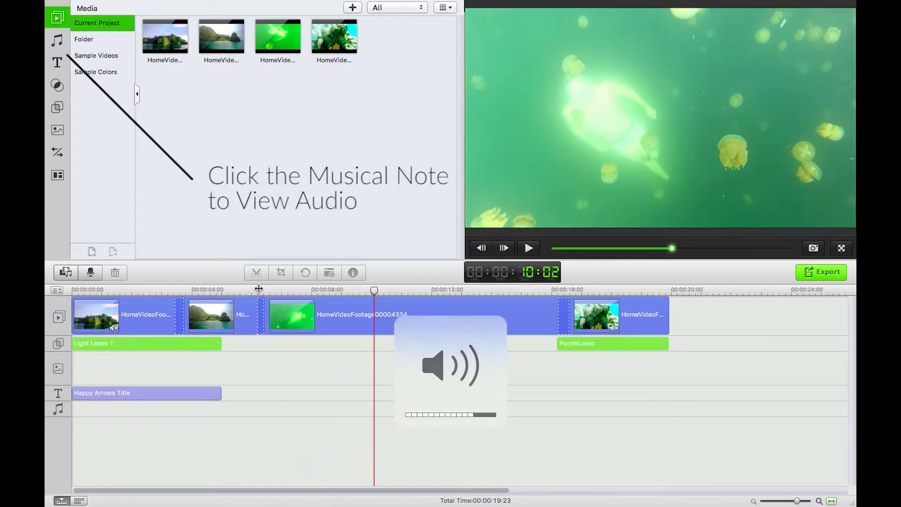
left_click(57, 40)
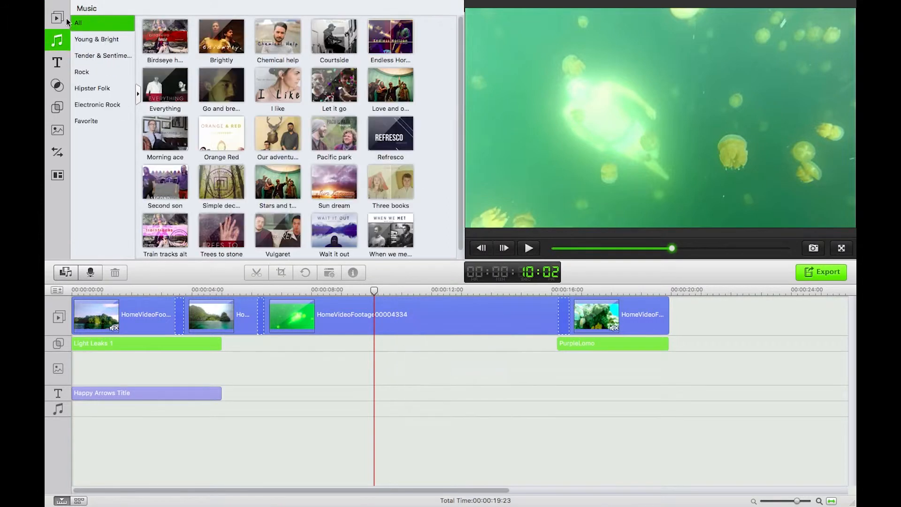
left_click(57, 17)
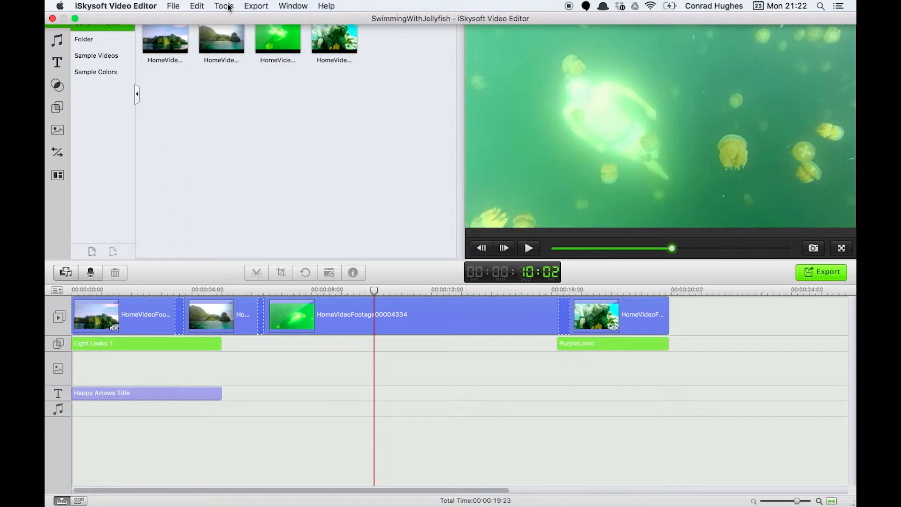
left_click(116, 5)
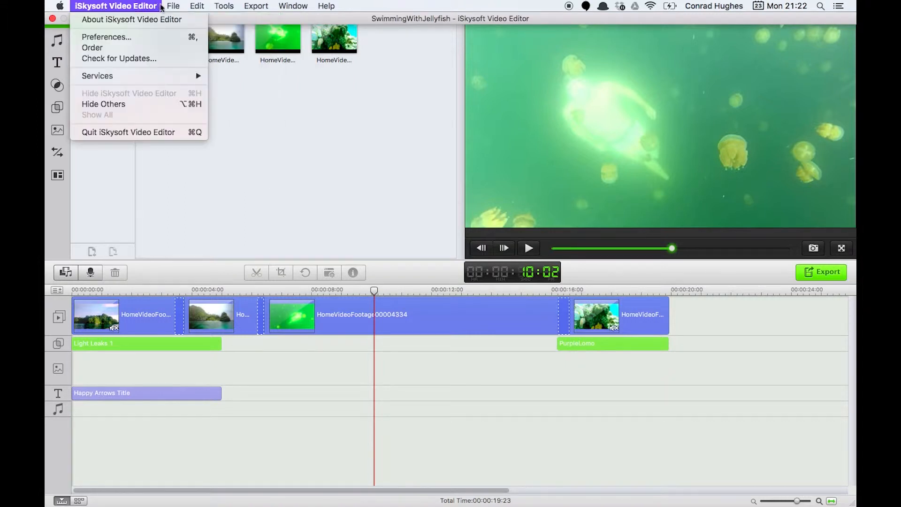
left_click(173, 6)
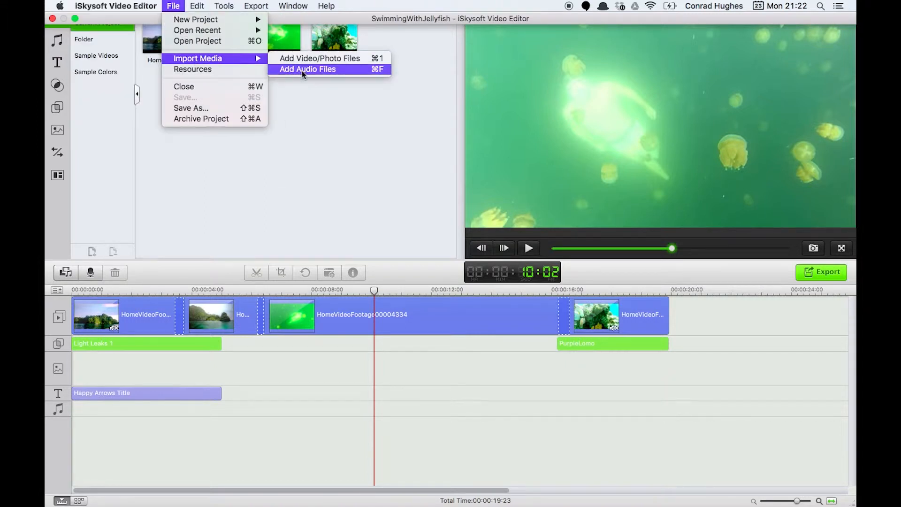
left_click(307, 69)
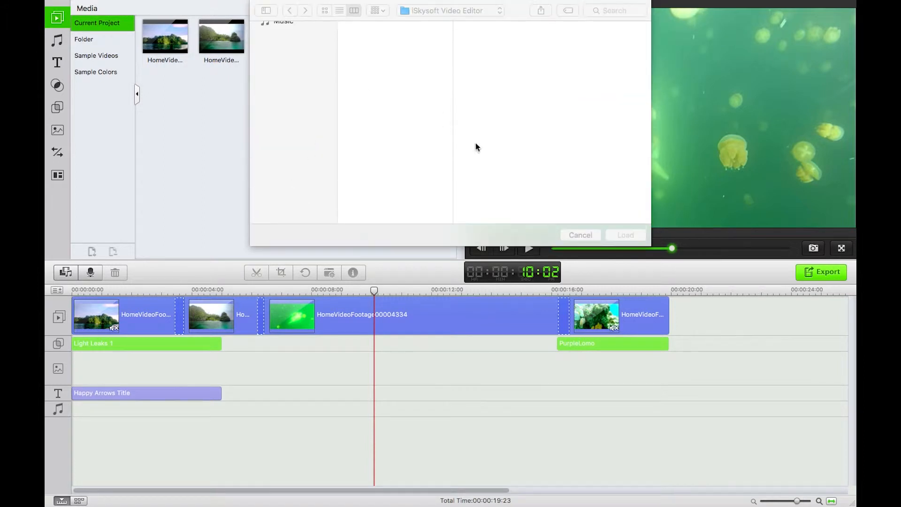
left_click(445, 27)
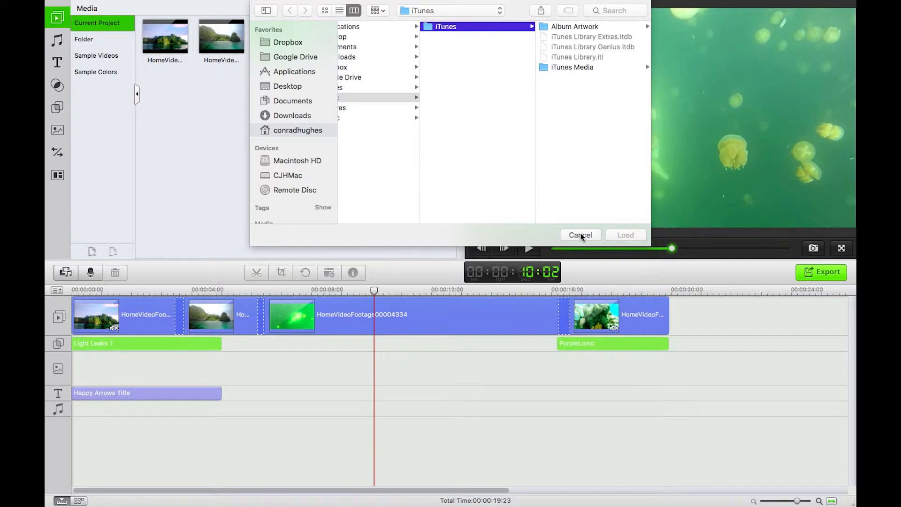
left_click(579, 235)
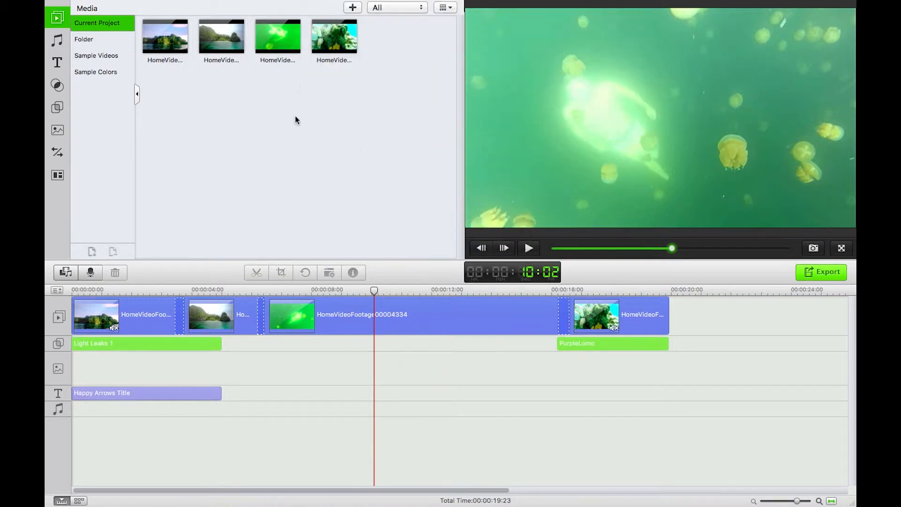
In the Music library, preview the Refresco, Courtside, Brightly and Go and breathe tracks.
left_click(57, 40)
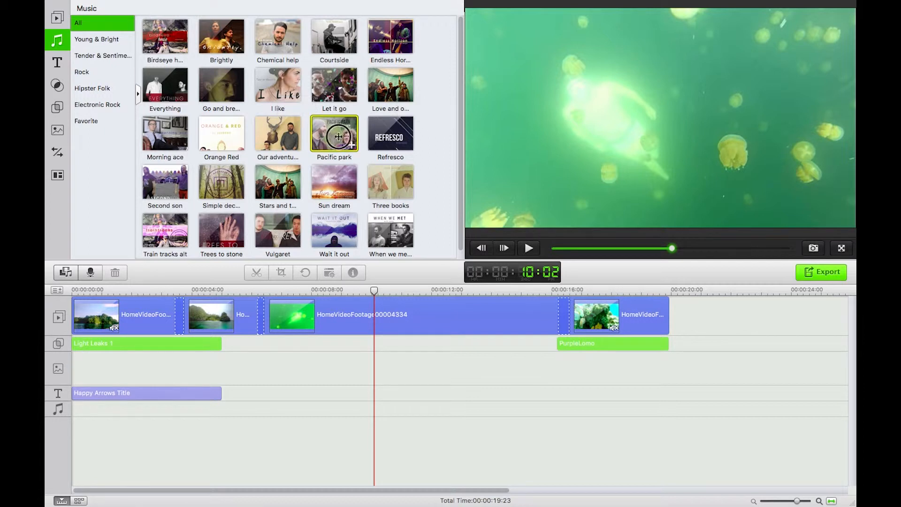
left_click(389, 133)
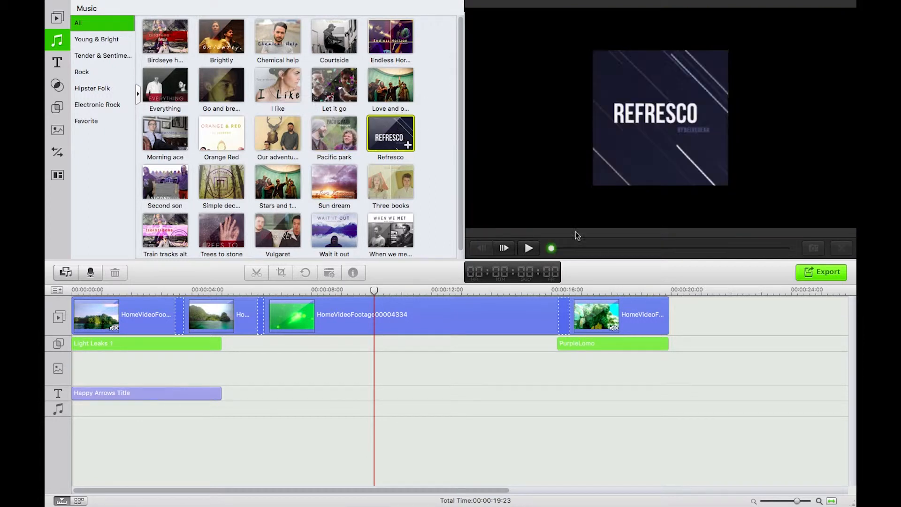
left_click(527, 248)
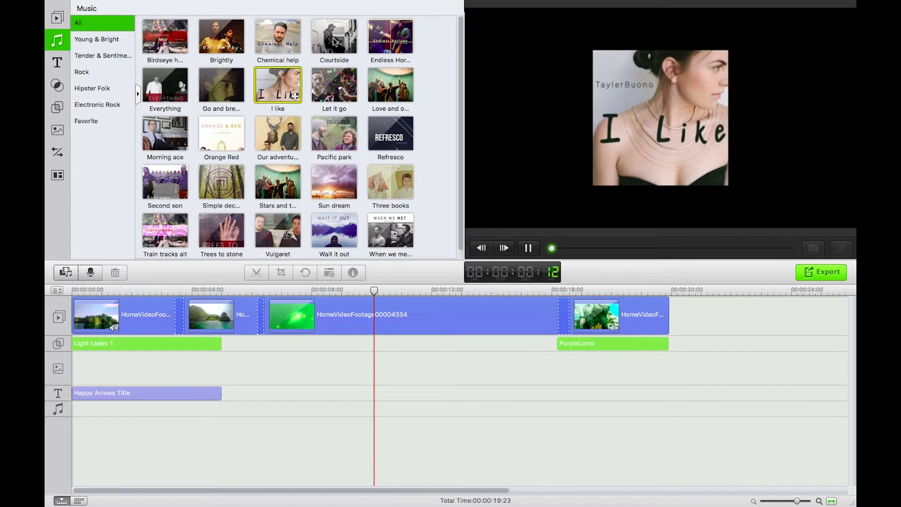
left_click(334, 36)
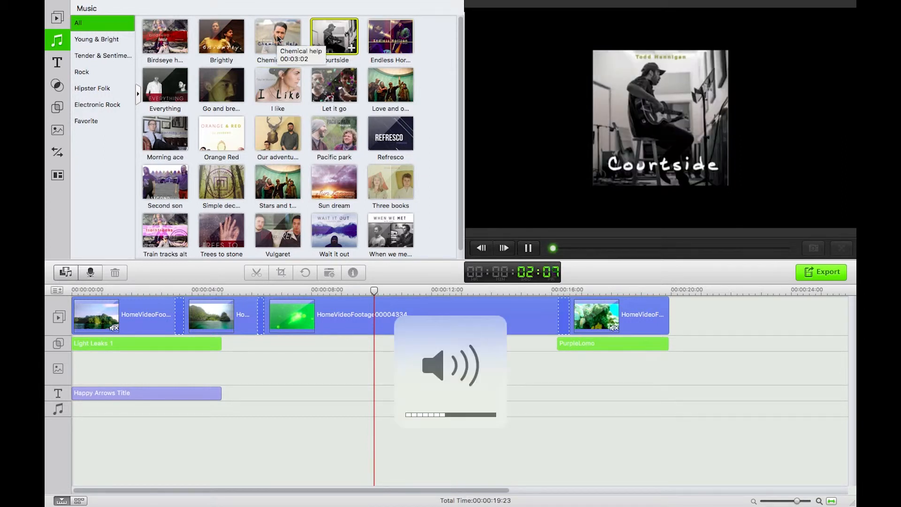
left_click(221, 36)
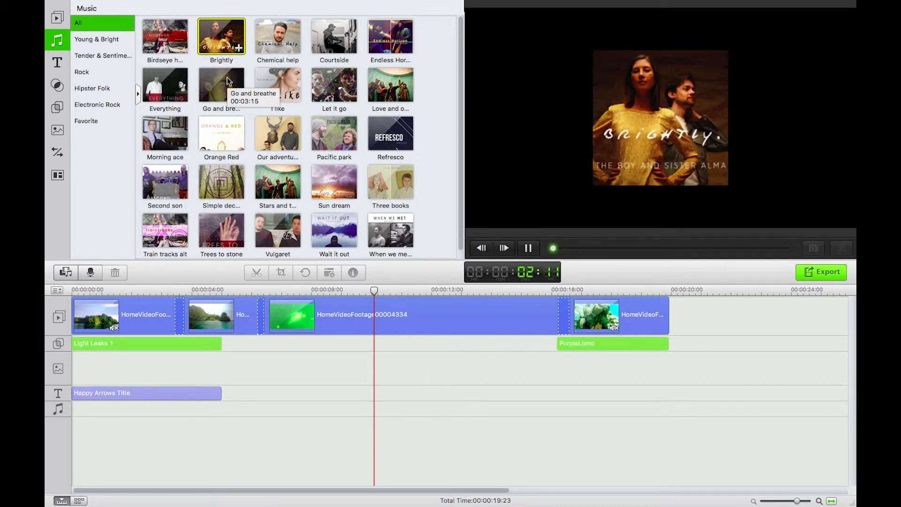
left_click(221, 134)
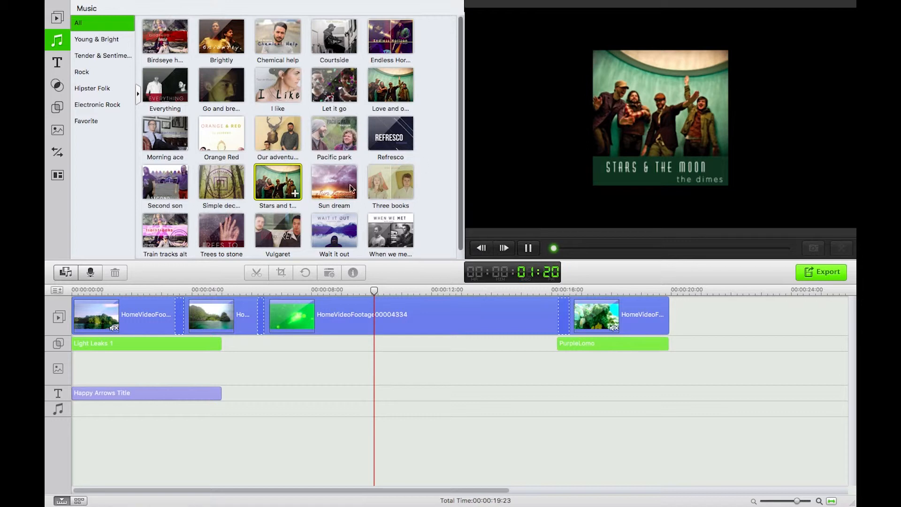
Add Stars & the Moon to the music track, mark it as a favorite, then return to All.
left_click(527, 247)
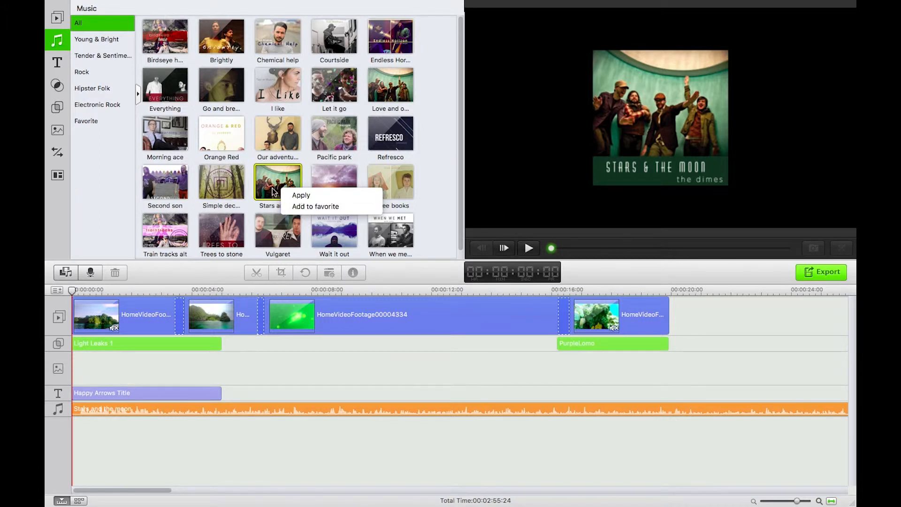
mouse_move(301, 196)
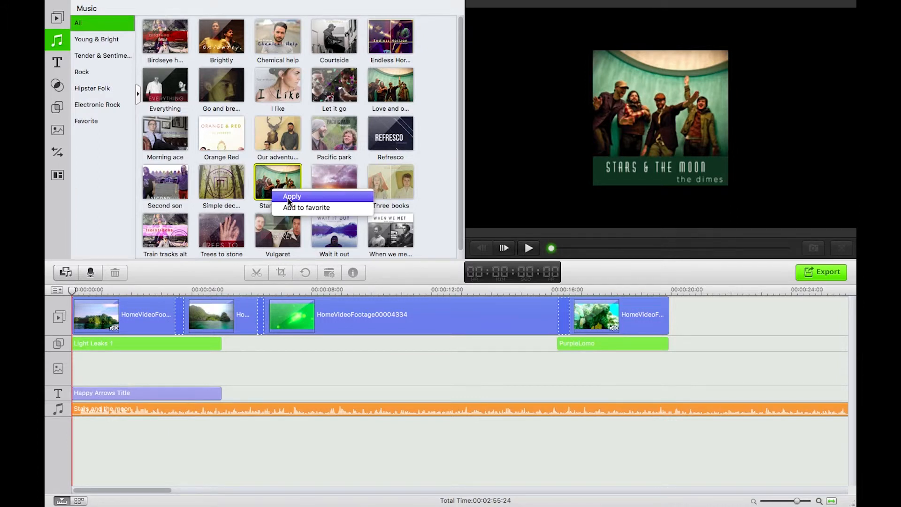
left_click(306, 208)
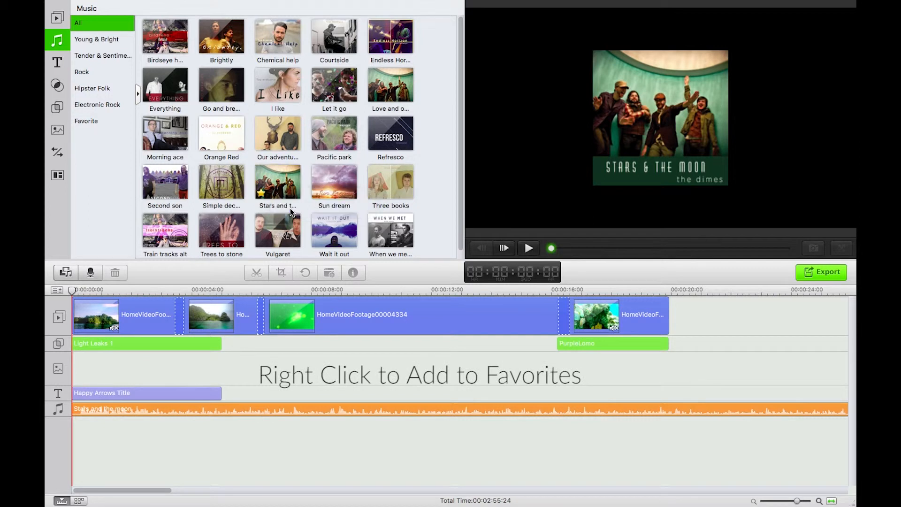
left_click(87, 121)
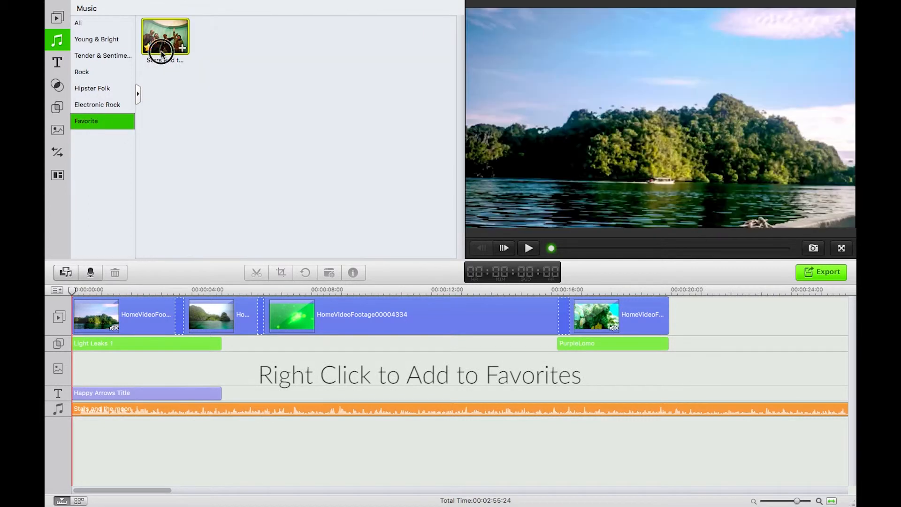
left_click(78, 22)
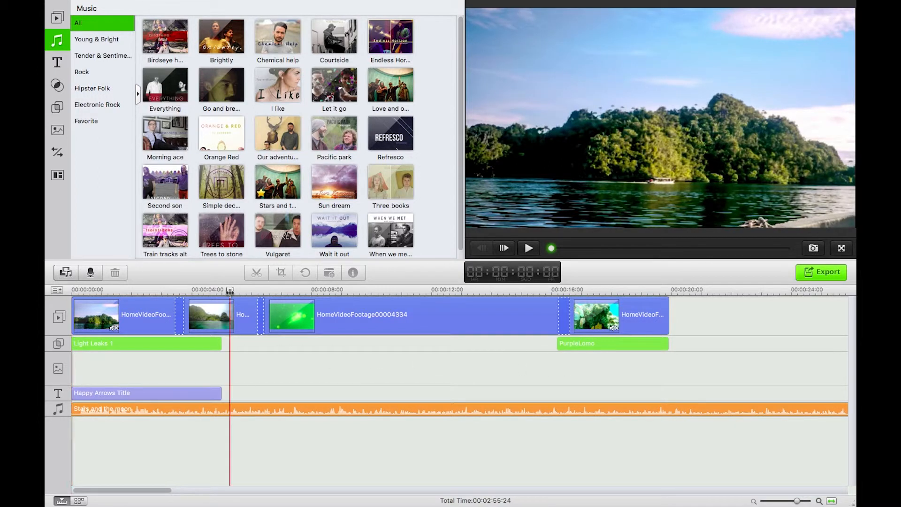
Trim the Stars and the Moon clip to end with the last video clip, about 19 seconds.
left_click(526, 248)
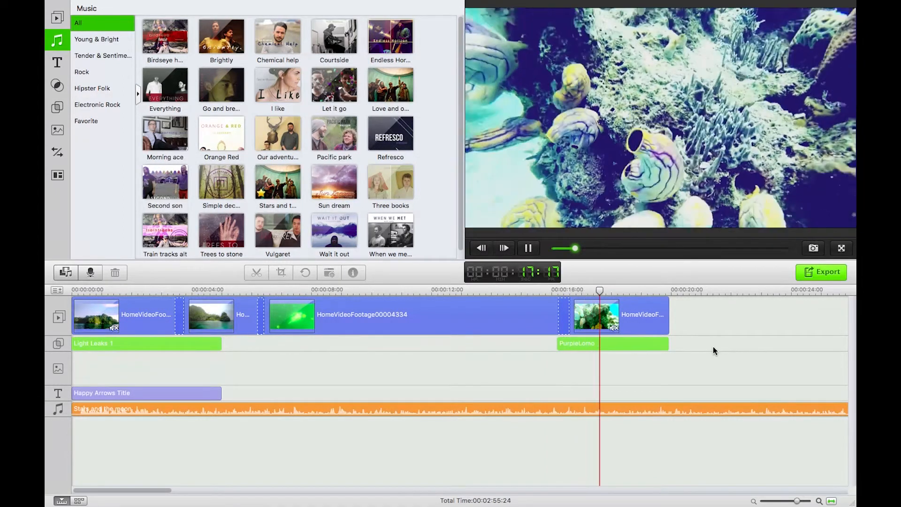
left_click(661, 409)
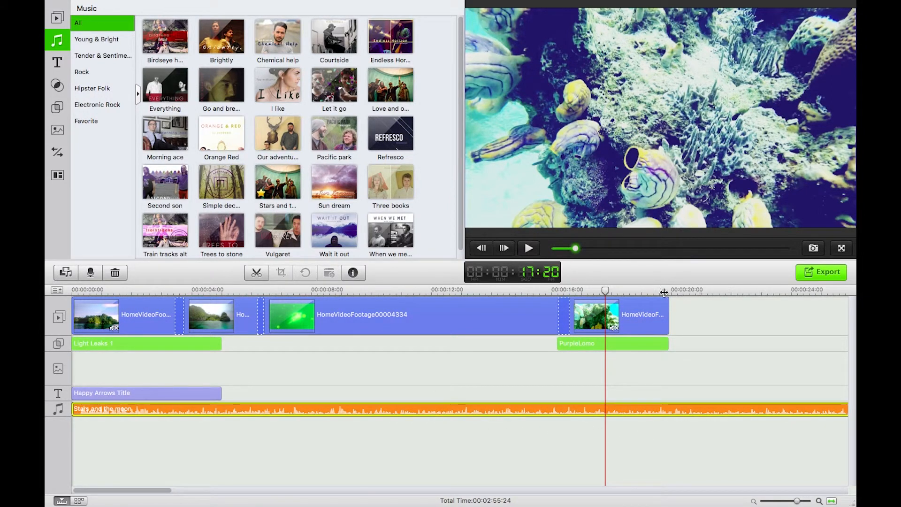
left_click(256, 272)
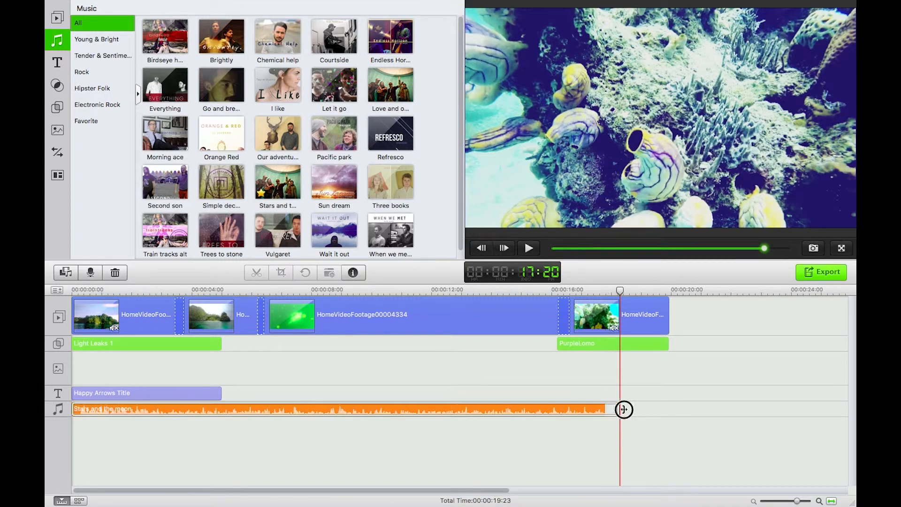
left_click_drag(624, 409, 664, 410)
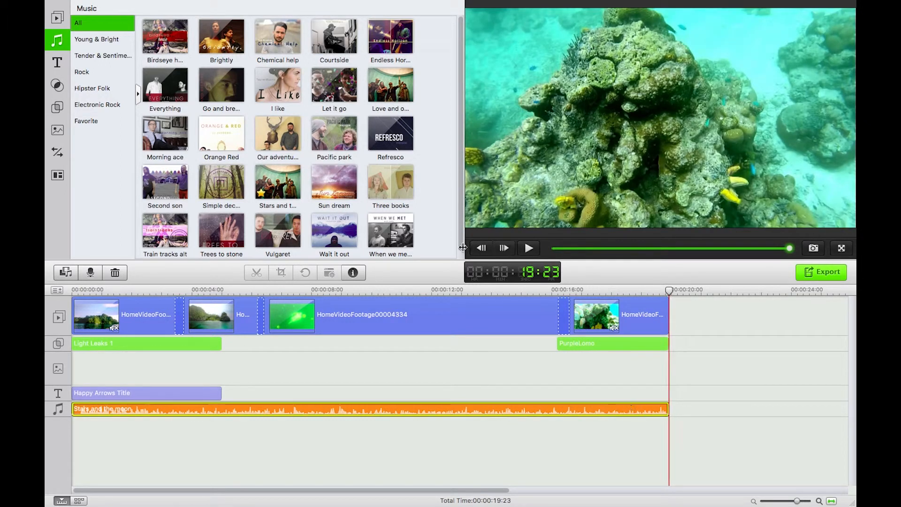
left_click(528, 248)
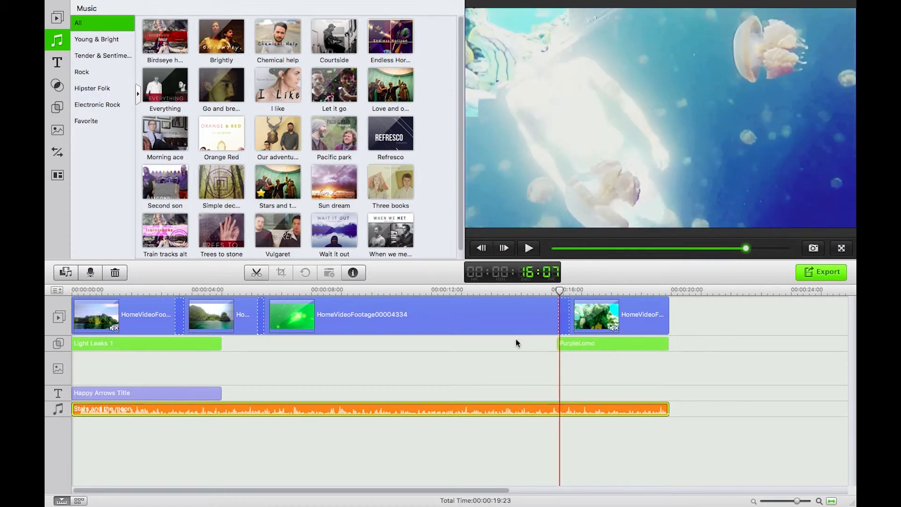
mouse_move(363, 395)
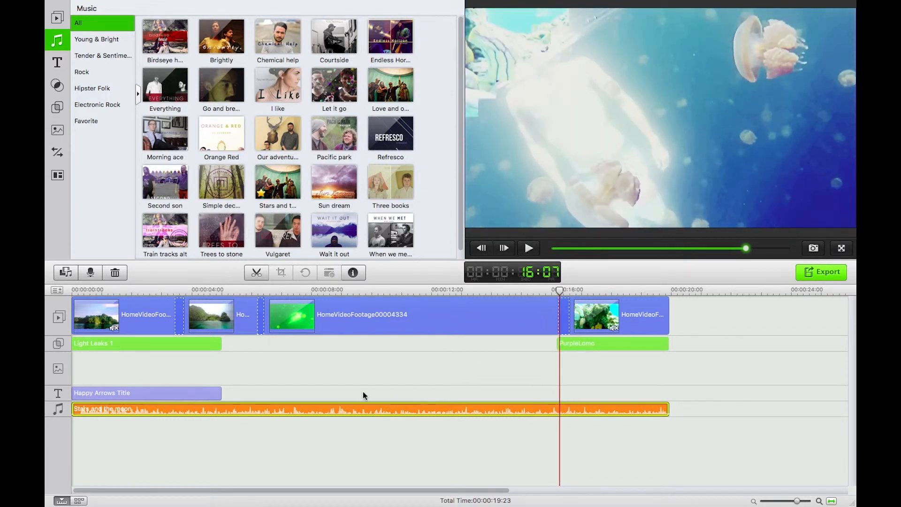
mouse_move(348, 410)
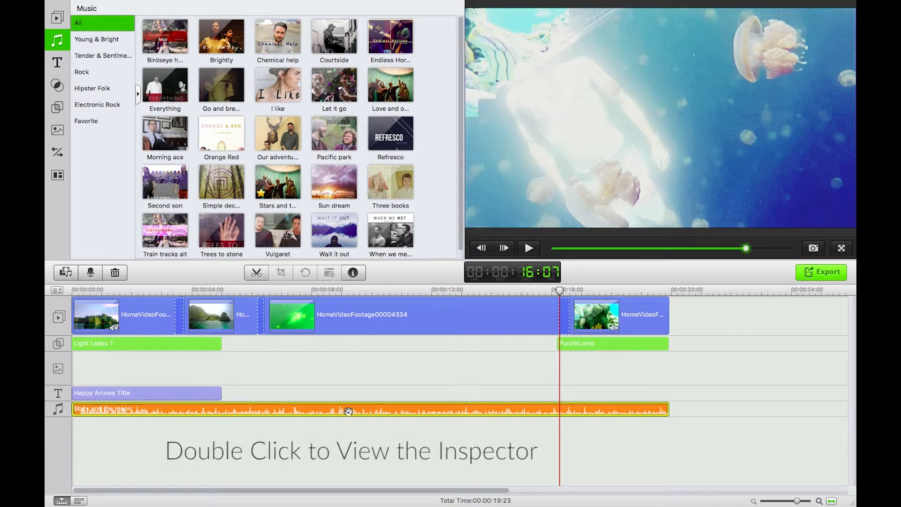
Give the music clip 0.9 s fade-in and fade-out and volume 76.
double_click(347, 409)
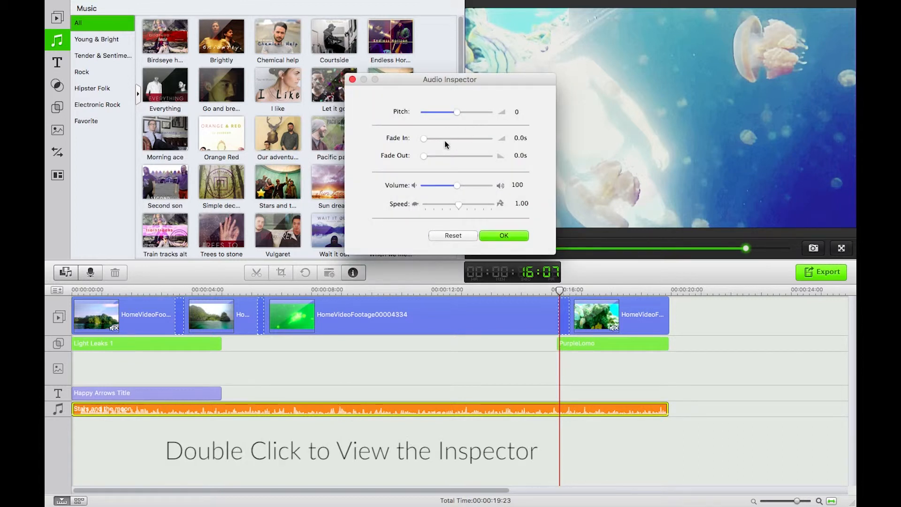
left_click_drag(423, 138, 433, 138)
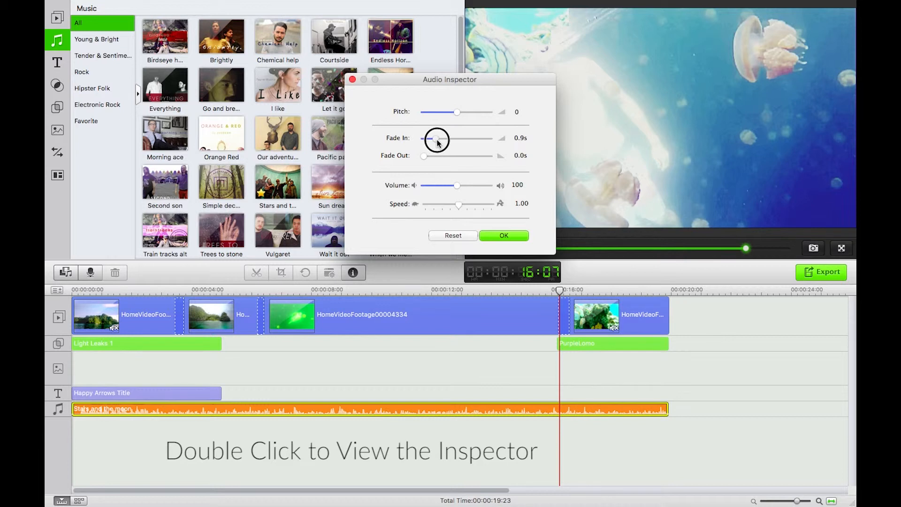
left_click_drag(424, 156, 435, 155)
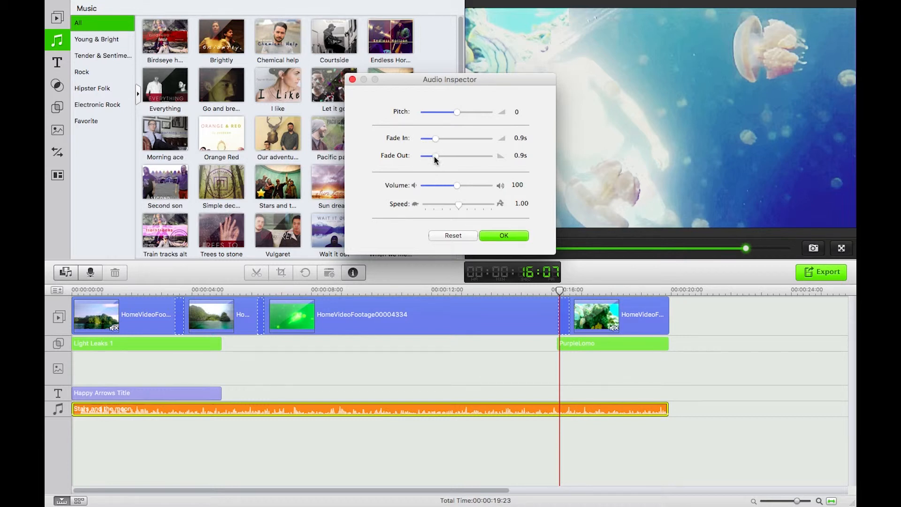
left_click_drag(456, 185, 452, 184)
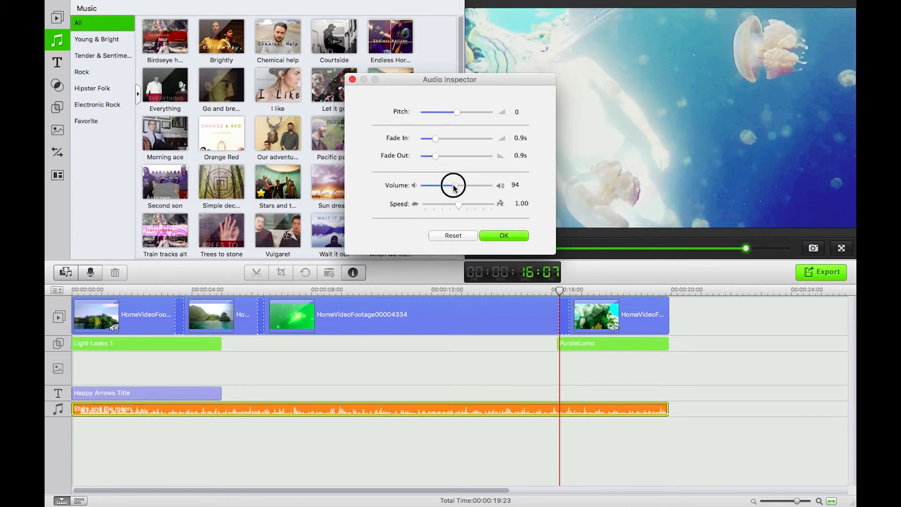
left_click_drag(453, 185, 447, 185)
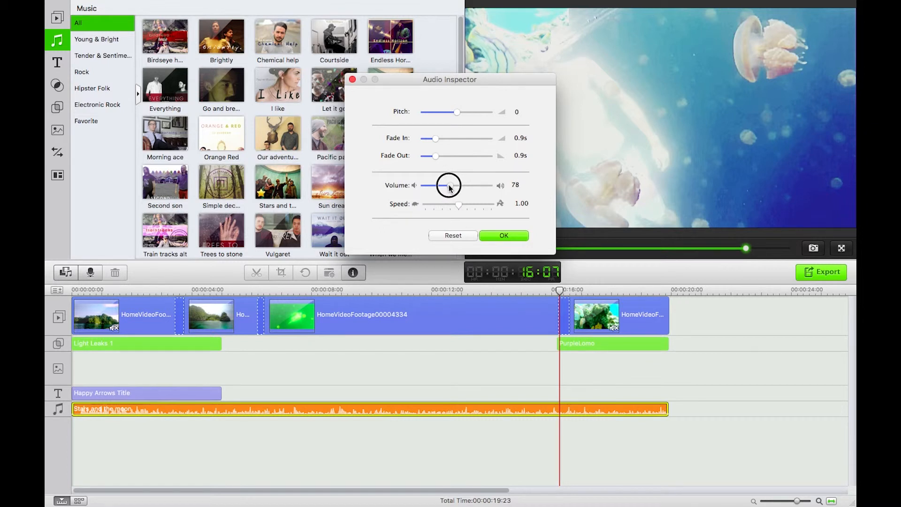
left_click_drag(451, 185, 449, 185)
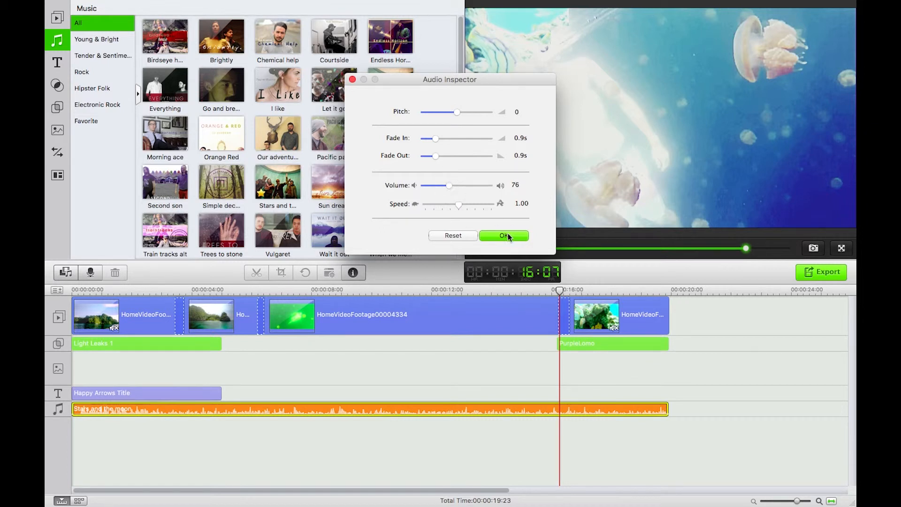
left_click(504, 236)
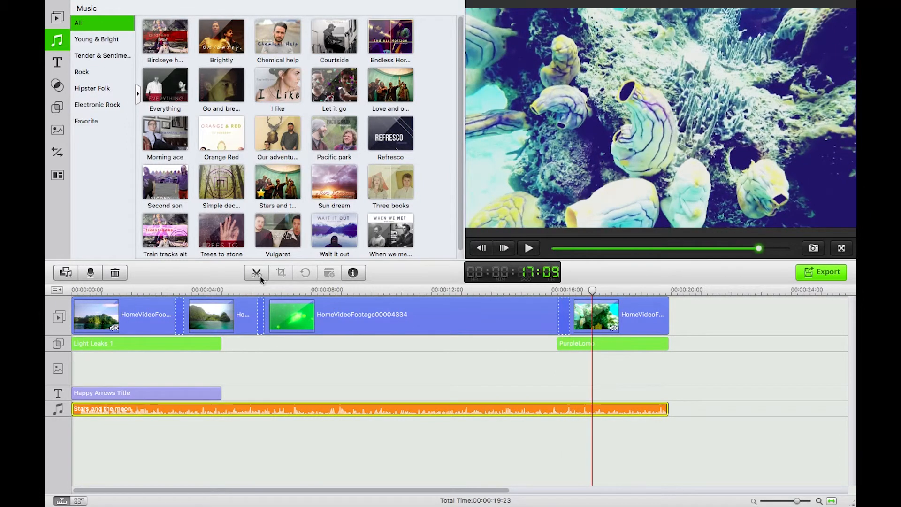
mouse_move(257, 272)
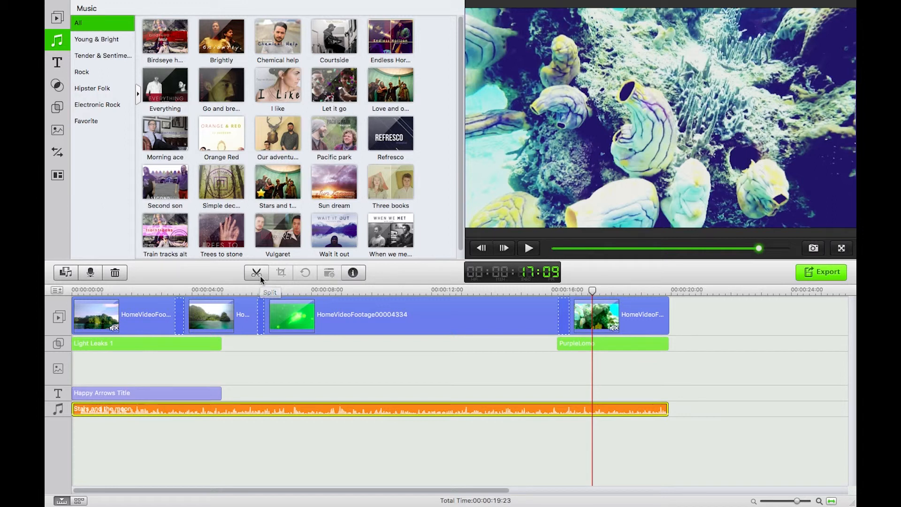
mouse_move(450, 312)
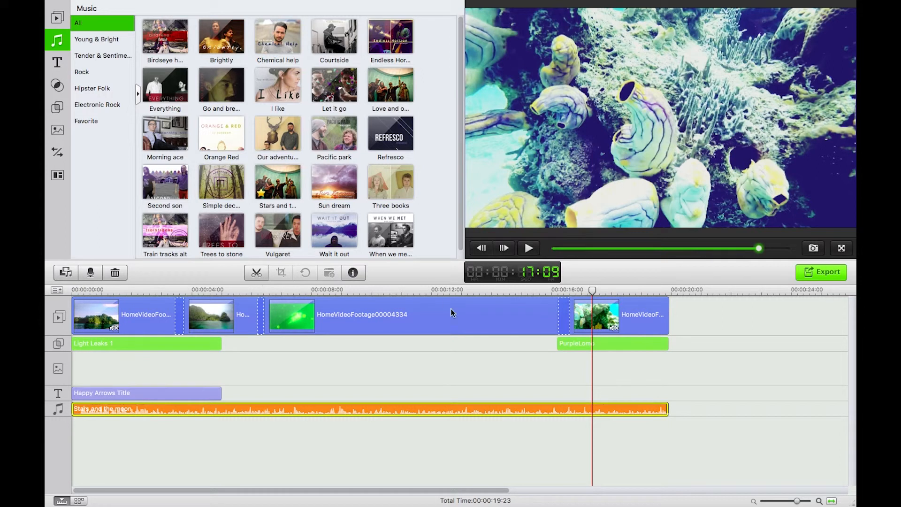
mouse_move(410, 376)
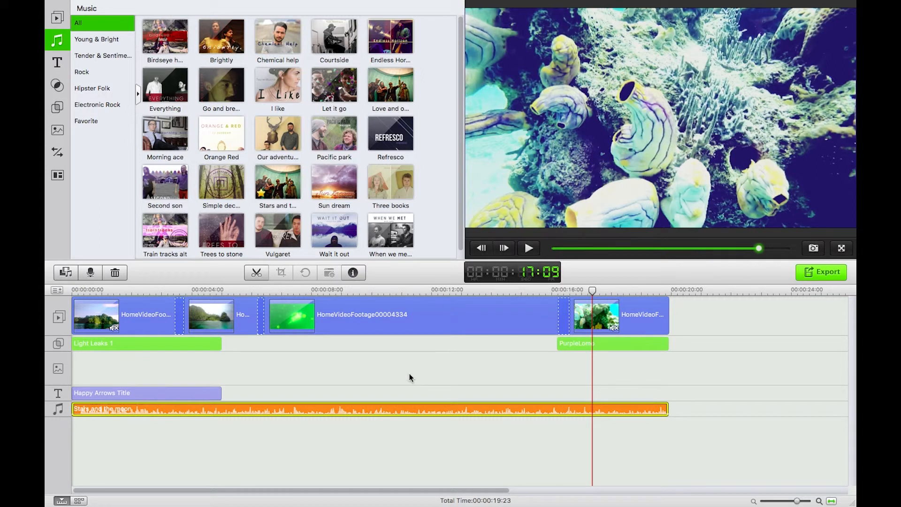